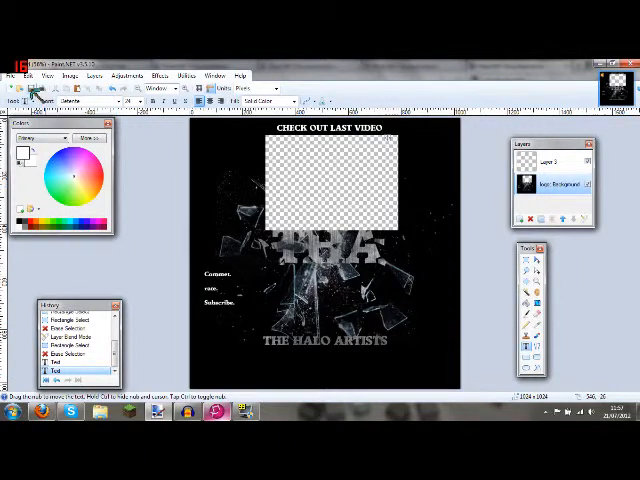
Step: Save the end card image as a new PNG named 'End card tutori' via Save As
click(20, 76)
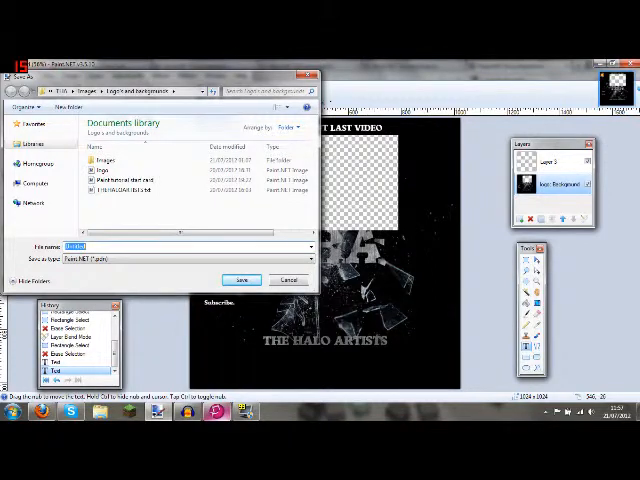
text(End d)
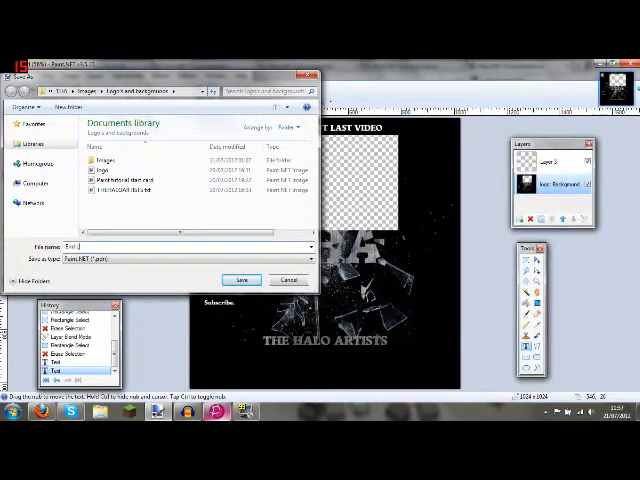
text(End card tutorial)
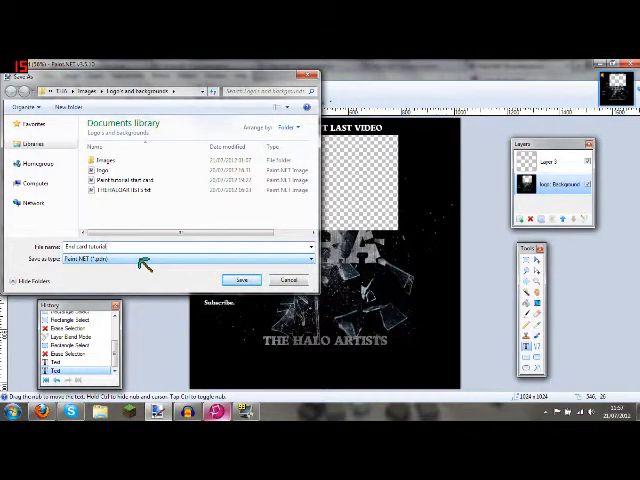
click(156, 260)
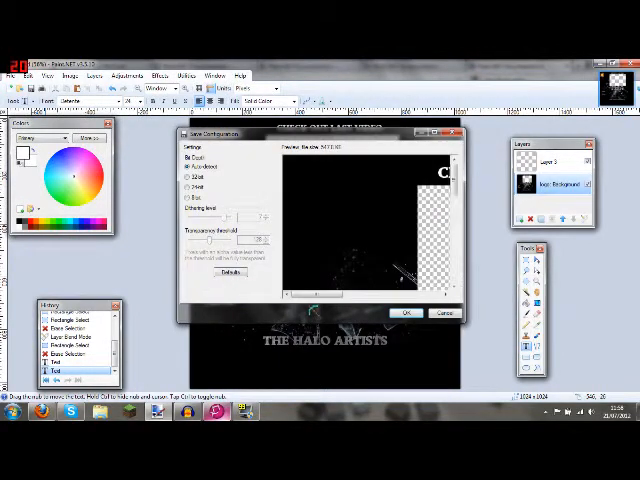
click(404, 312)
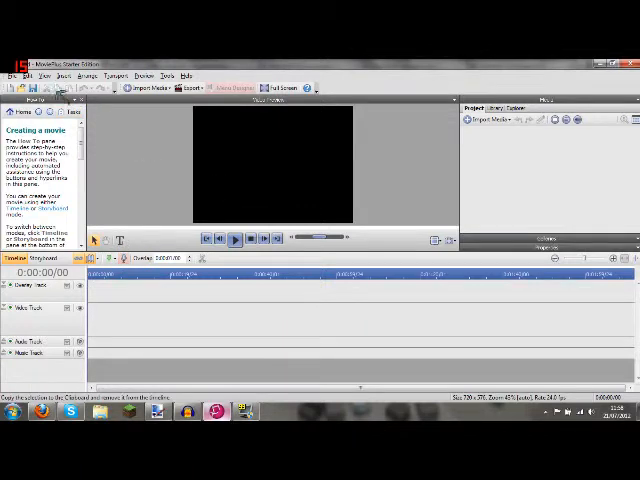
Step: Import the saved end card PNG into the project media through Import Media
click(482, 120)
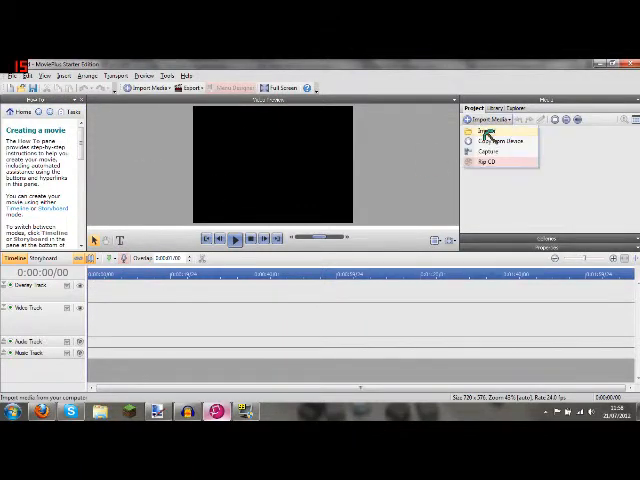
click(484, 132)
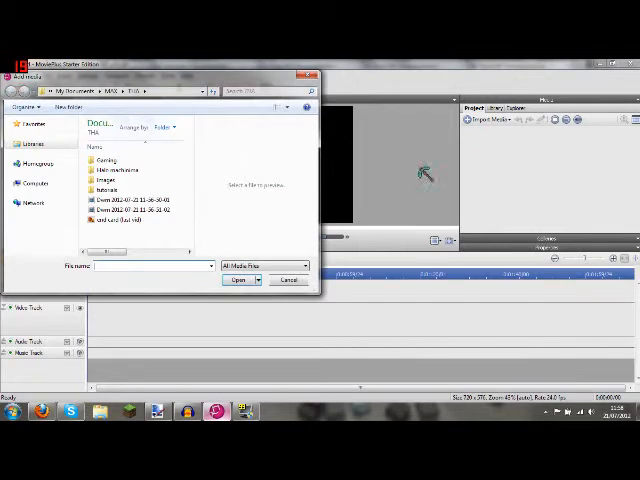
click(130, 224)
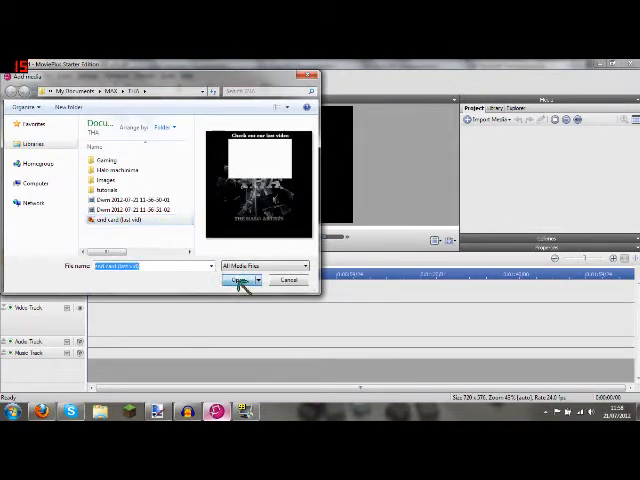
click(236, 280)
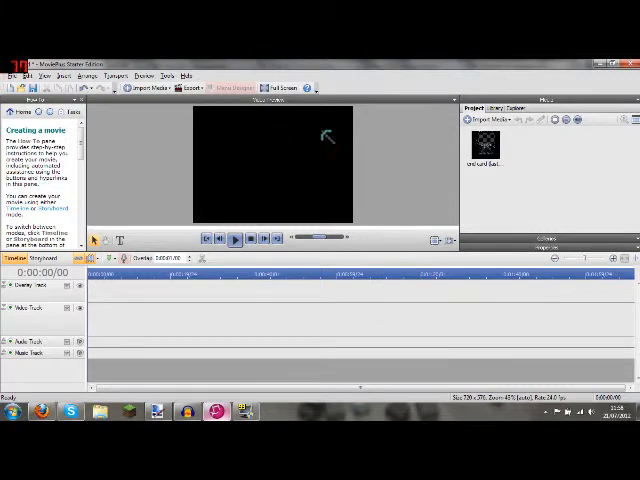
mouse_move(488, 150)
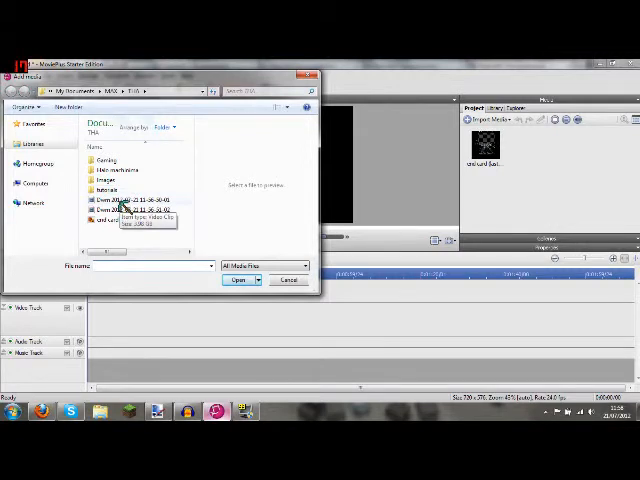
Step: Browse the recordings folders and import the tutorial video clip into project media
click(136, 212)
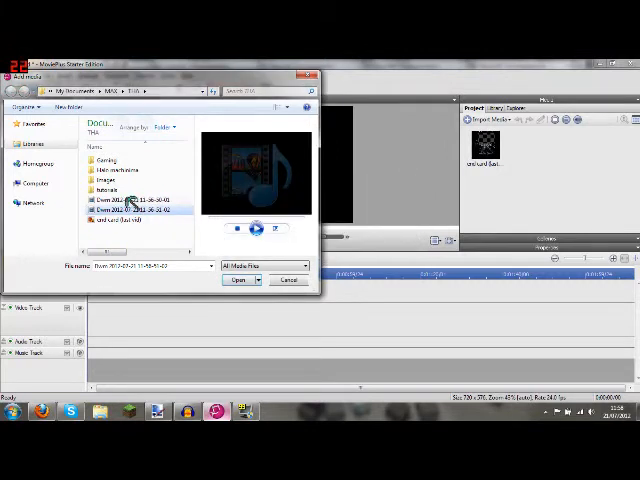
click(116, 160)
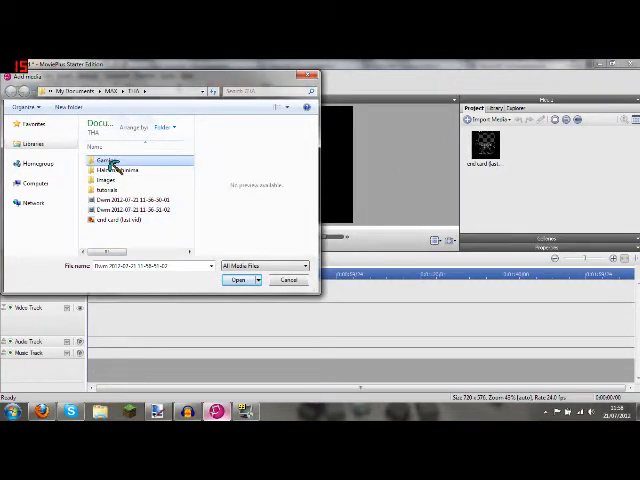
double_click(108, 160)
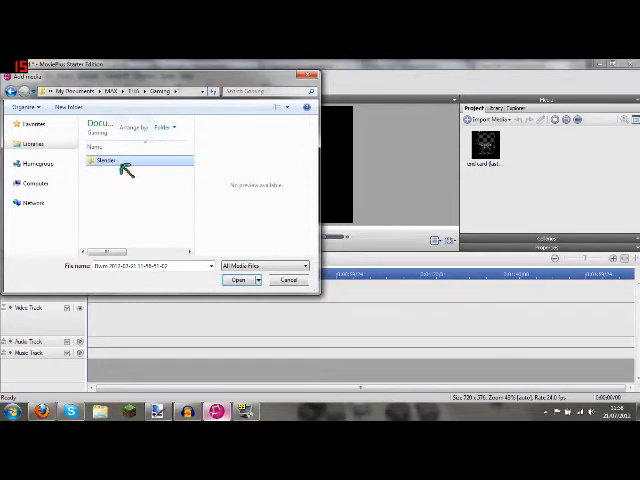
double_click(104, 160)
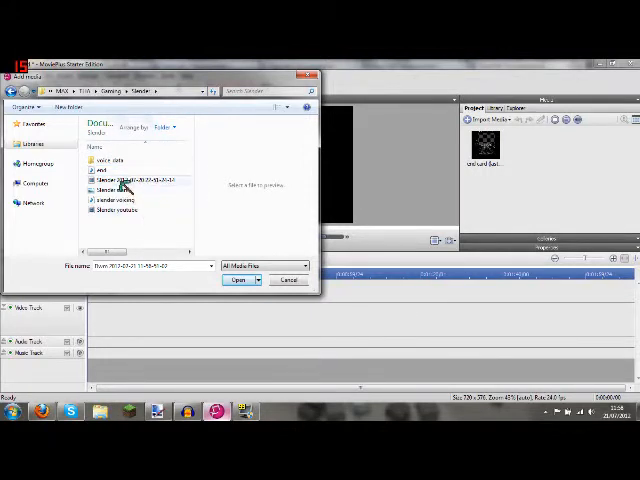
click(116, 208)
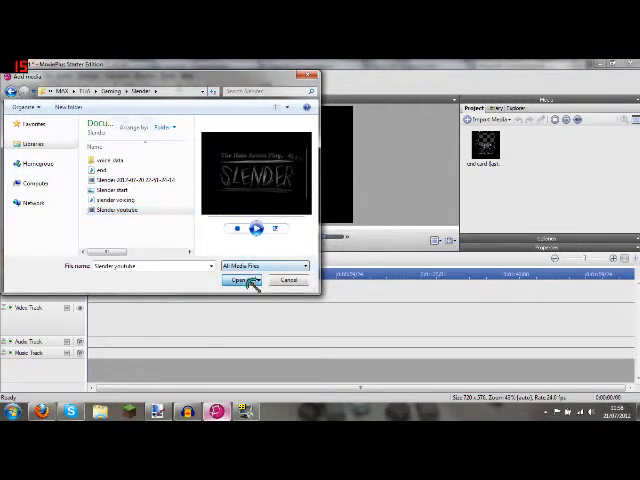
click(244, 280)
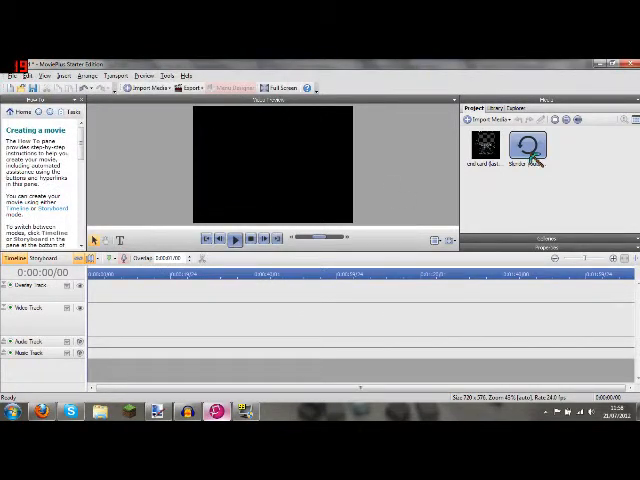
mouse_move(528, 150)
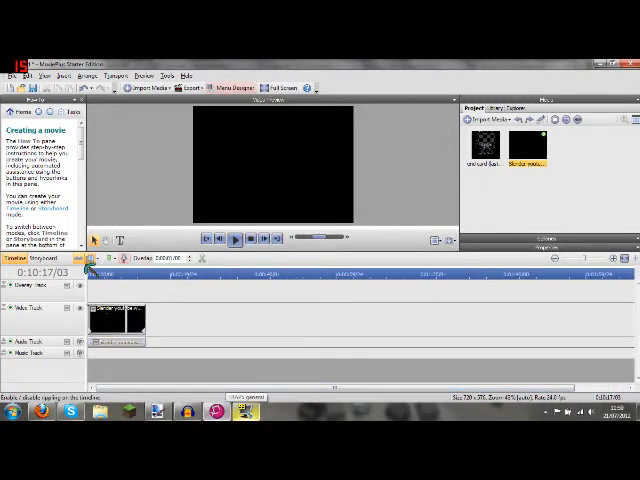
Step: Play the project to preview the end card image sitting above the black clips
click(234, 240)
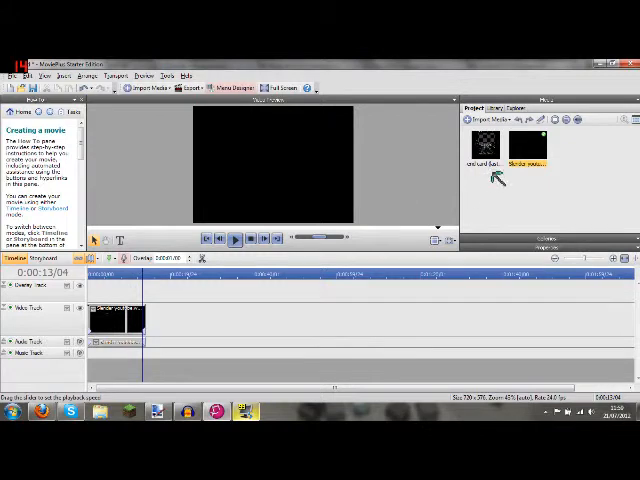
mouse_move(484, 160)
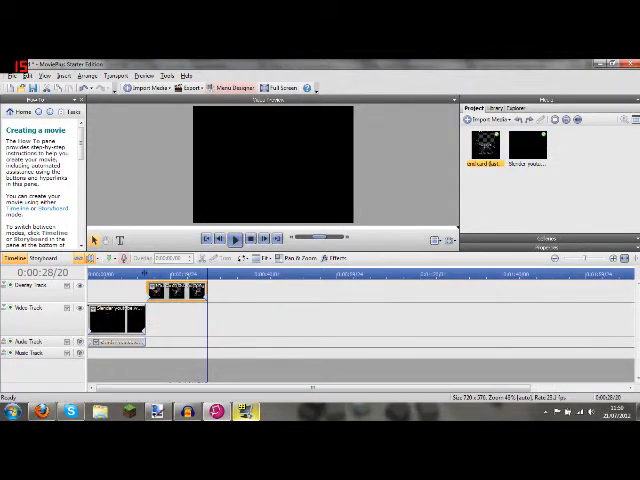
click(234, 238)
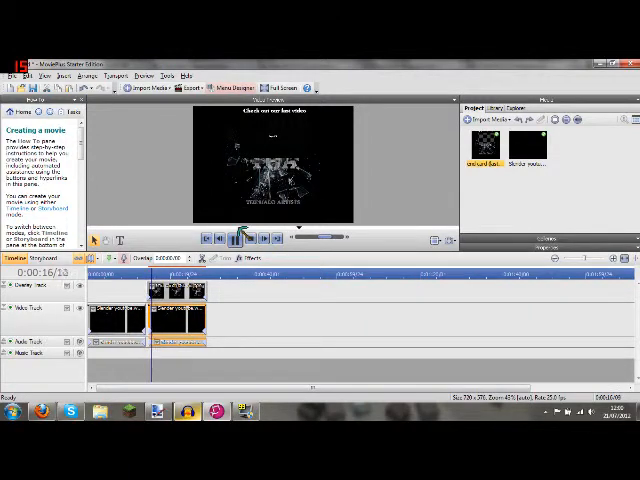
click(238, 236)
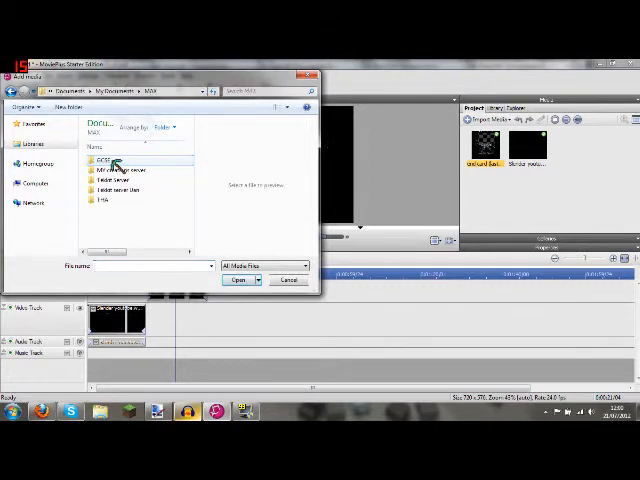
Step: Navigate down through the recordings folders and import the tutorial recording
double_click(108, 160)
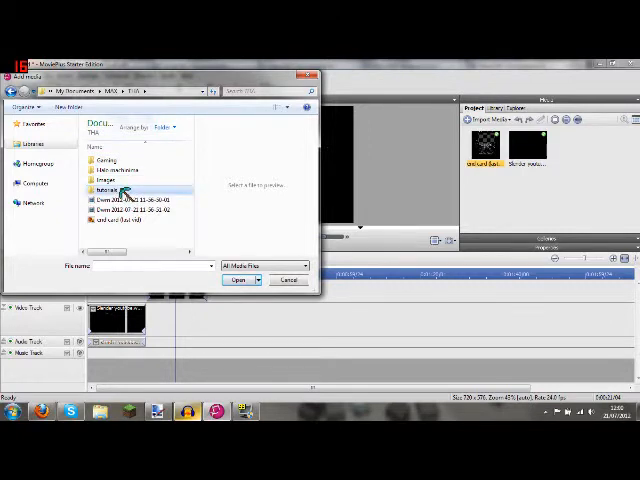
double_click(110, 188)
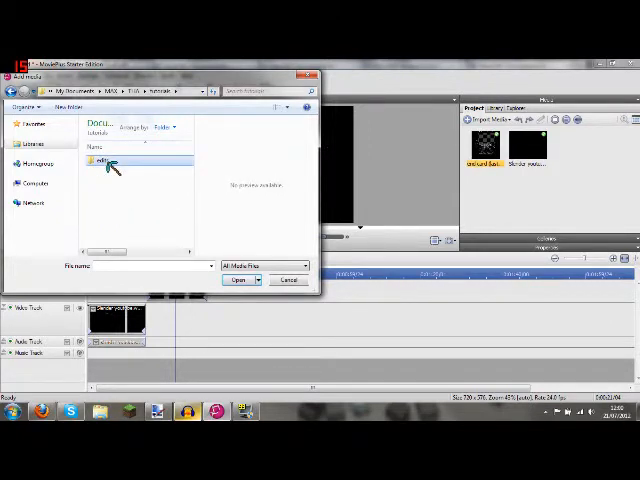
double_click(108, 160)
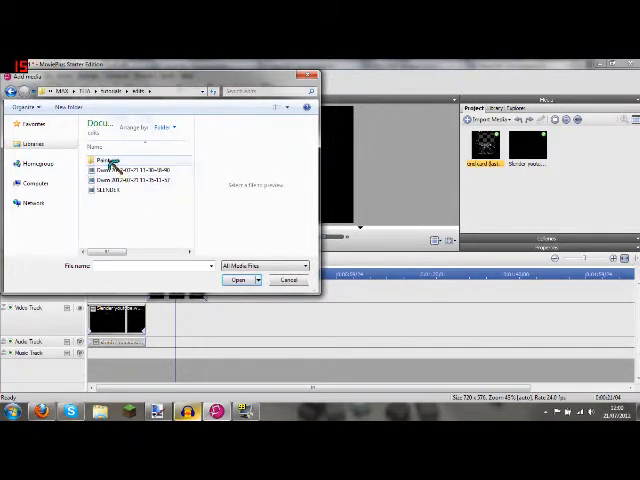
double_click(110, 160)
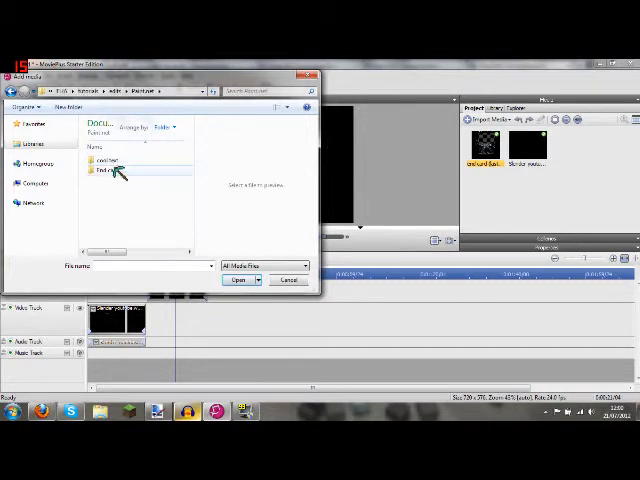
double_click(104, 168)
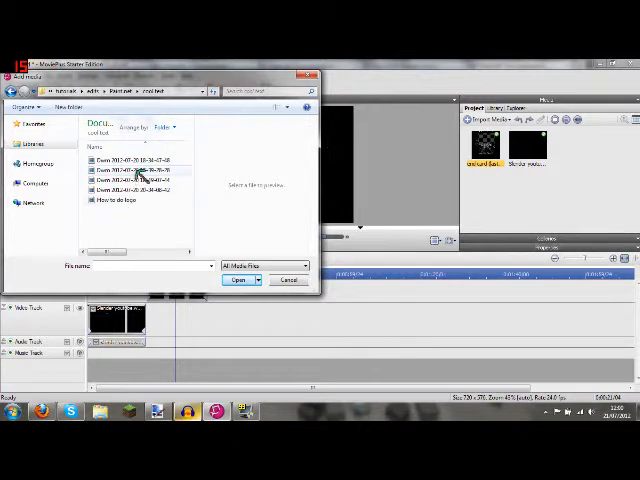
click(140, 160)
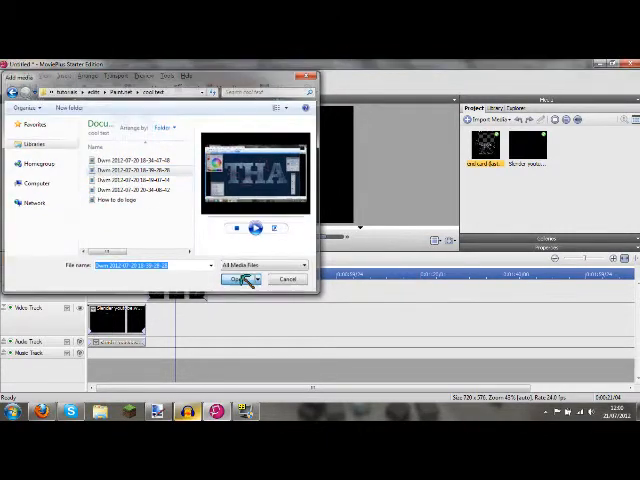
click(236, 280)
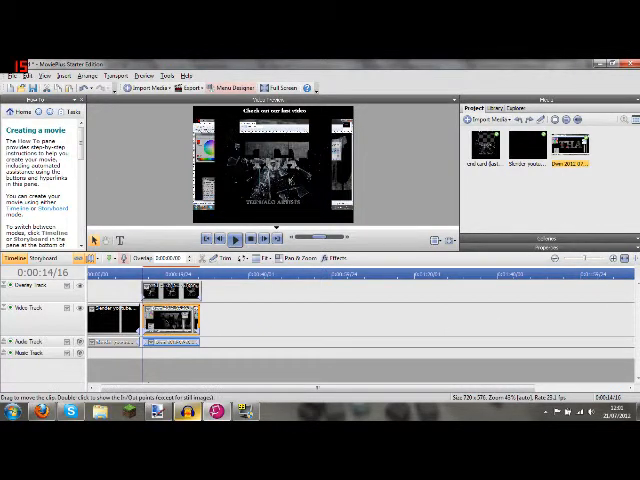
Step: Play the timeline to check the tutorial clip framed inside the end card's square
click(236, 238)
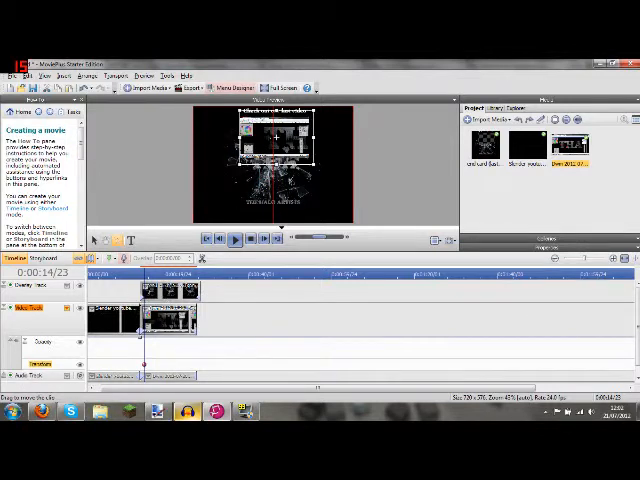
click(236, 240)
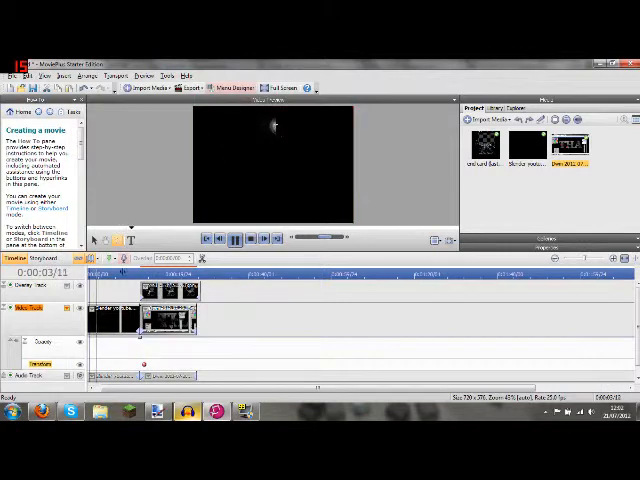
click(236, 238)
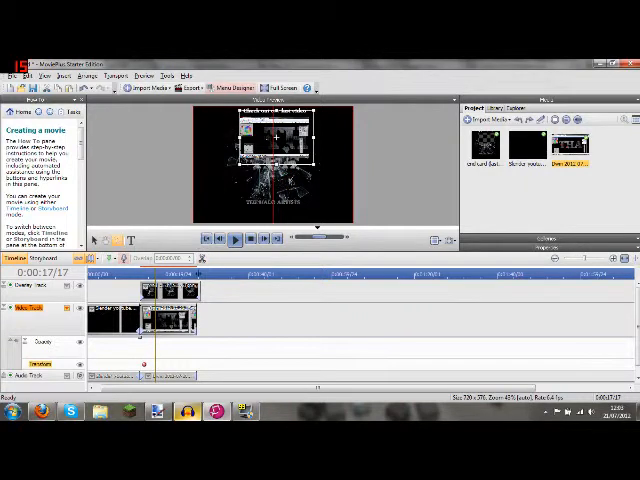
click(234, 240)
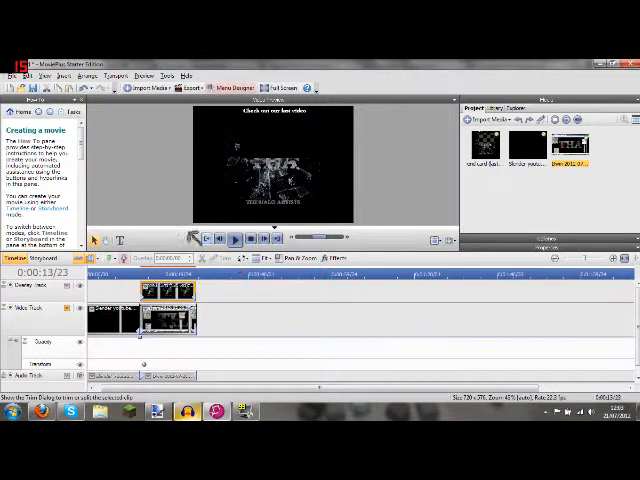
mouse_move(160, 176)
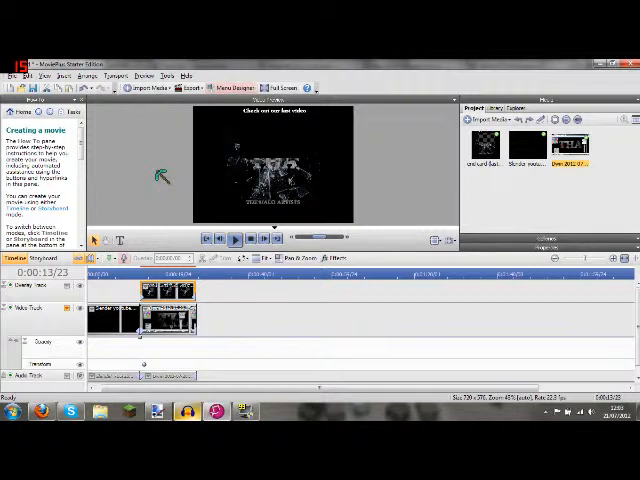
mouse_move(180, 176)
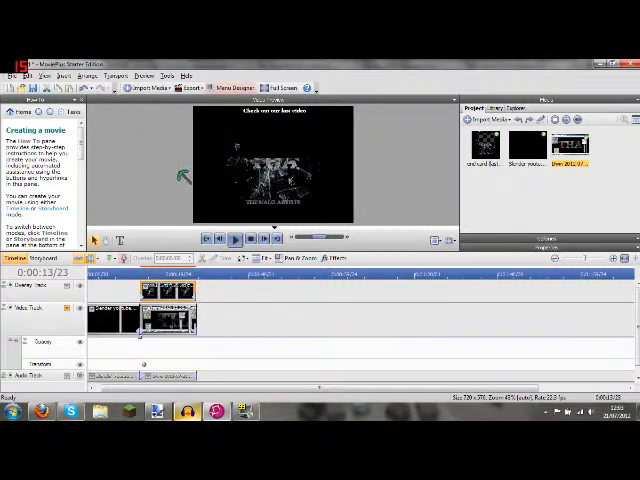